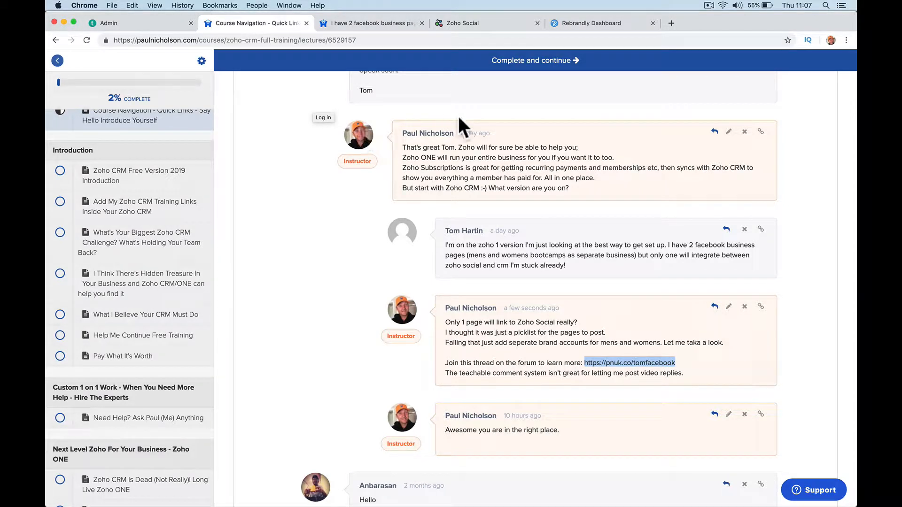
mouse_move(666, 244)
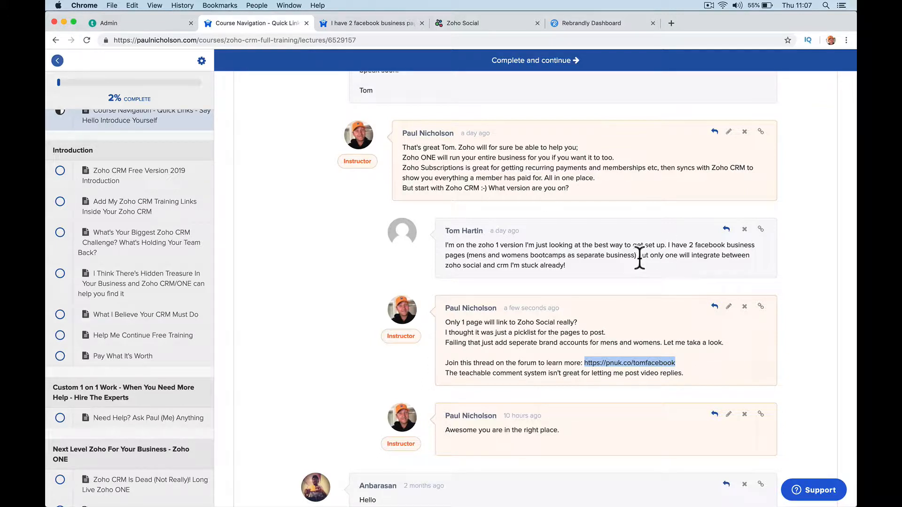
mouse_move(511, 265)
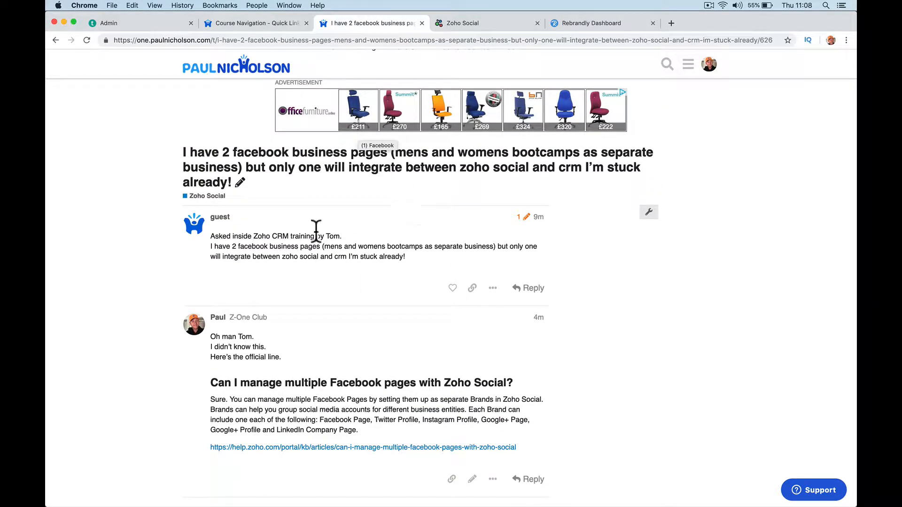
mouse_move(282, 170)
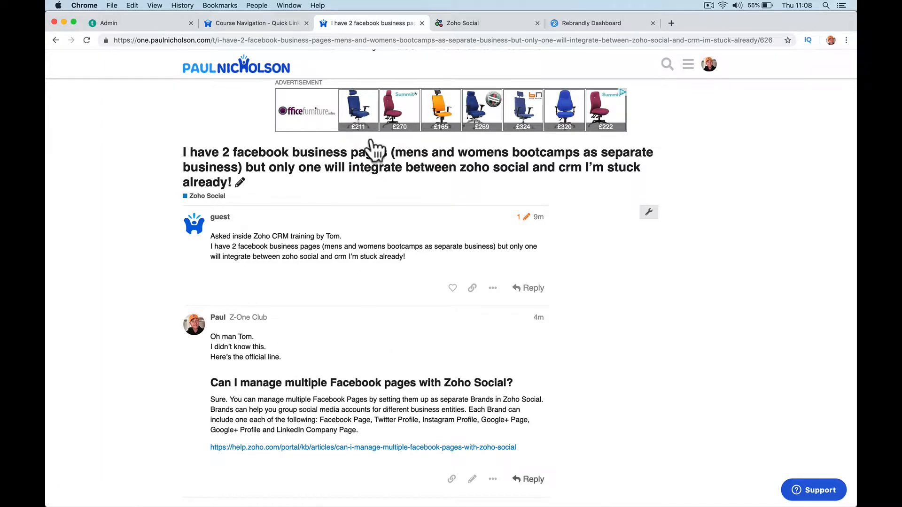
Step: Check the Teachable comments and Zoho Social dashboard, landing on the forum thread with Paul's help link
left_click(254, 23)
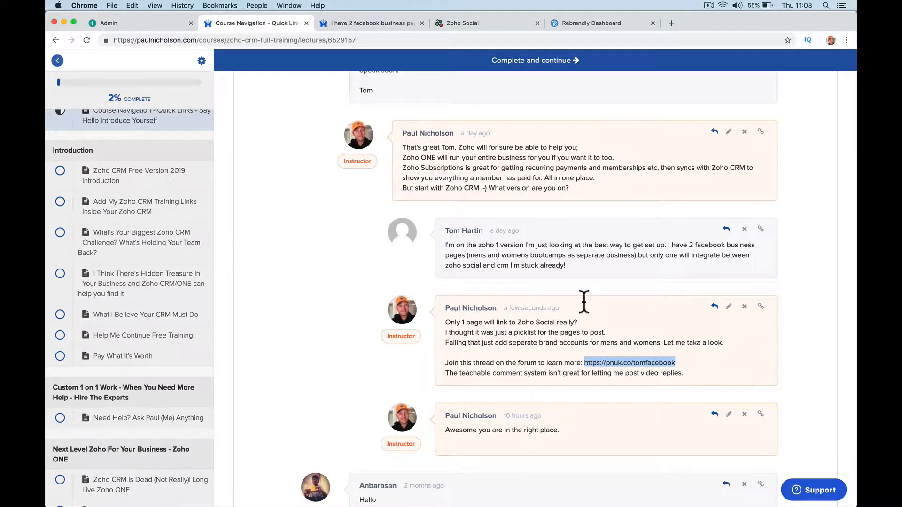
mouse_move(371, 23)
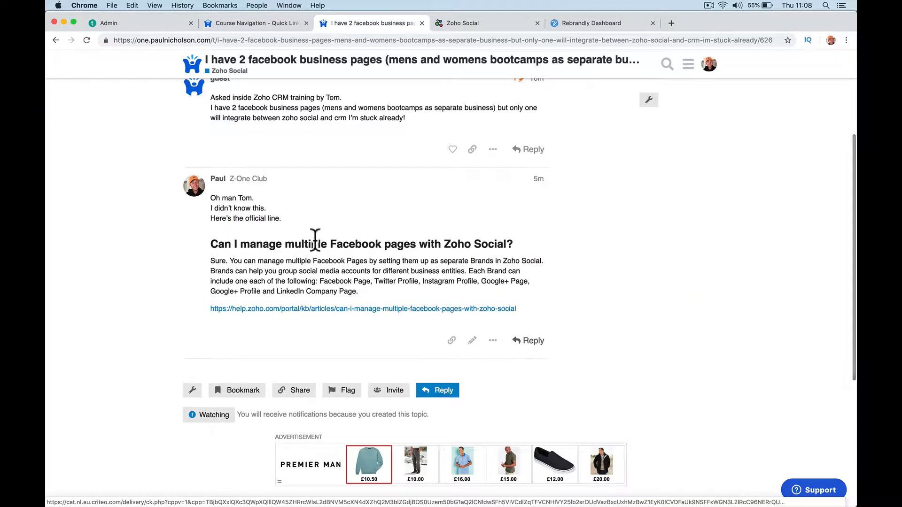
left_click(486, 23)
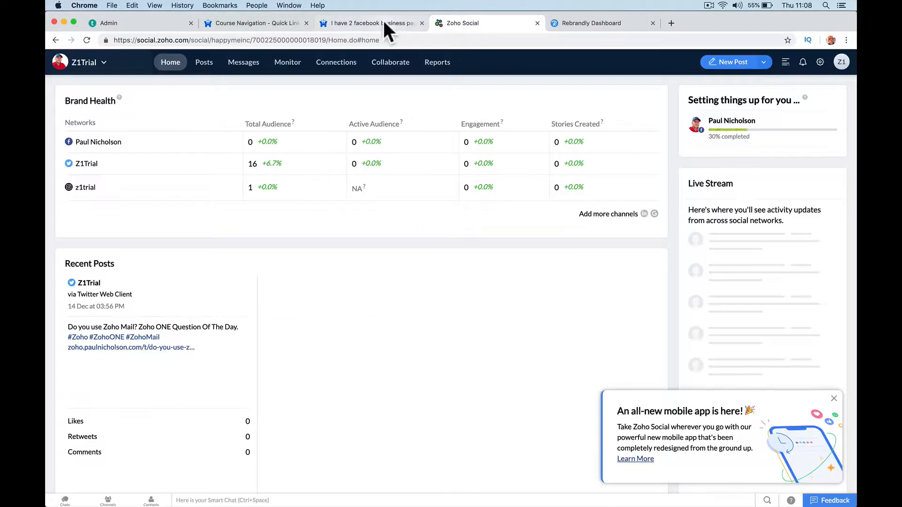
left_click(371, 22)
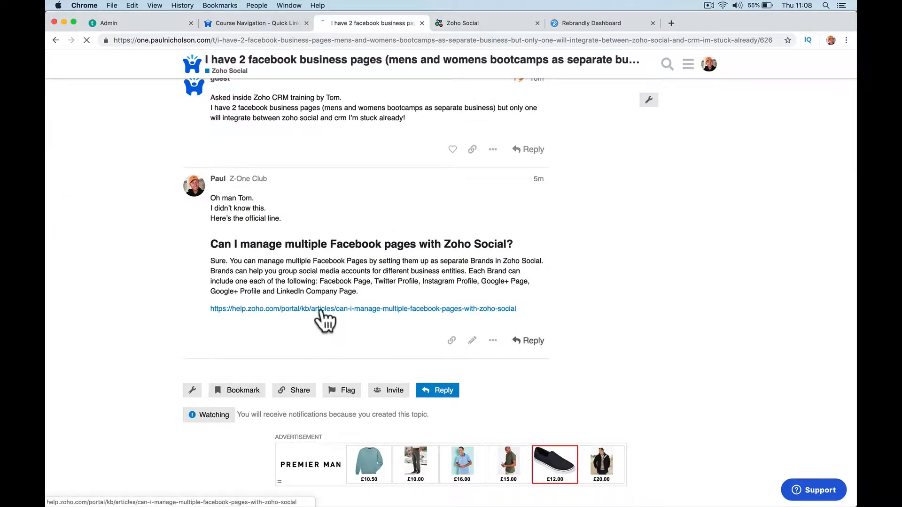
Step: Read the Zoho Help article on multiple Facebook pages as brands, then return to Zoho Social
left_click(362, 308)
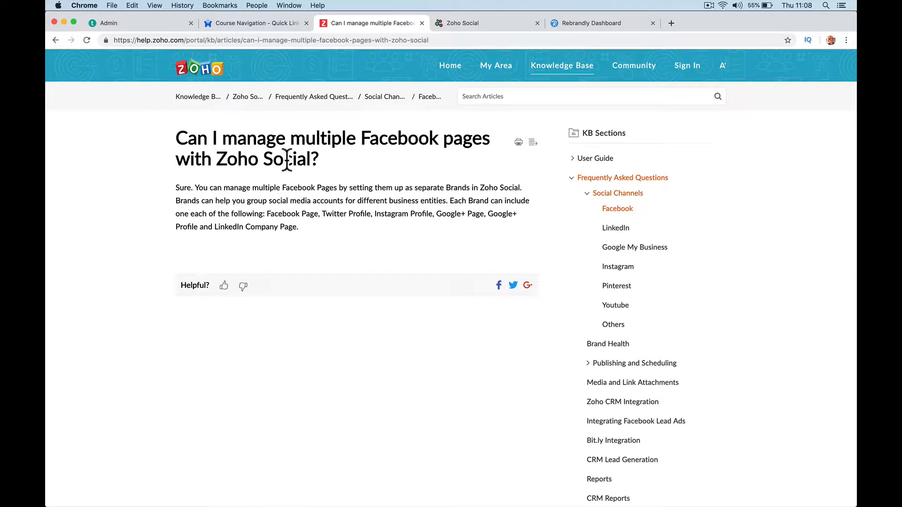
mouse_move(311, 160)
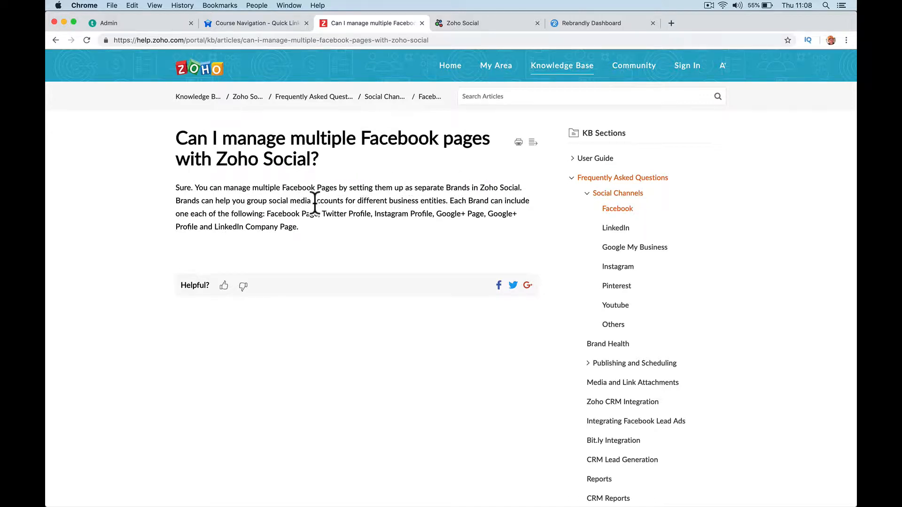
left_click(464, 23)
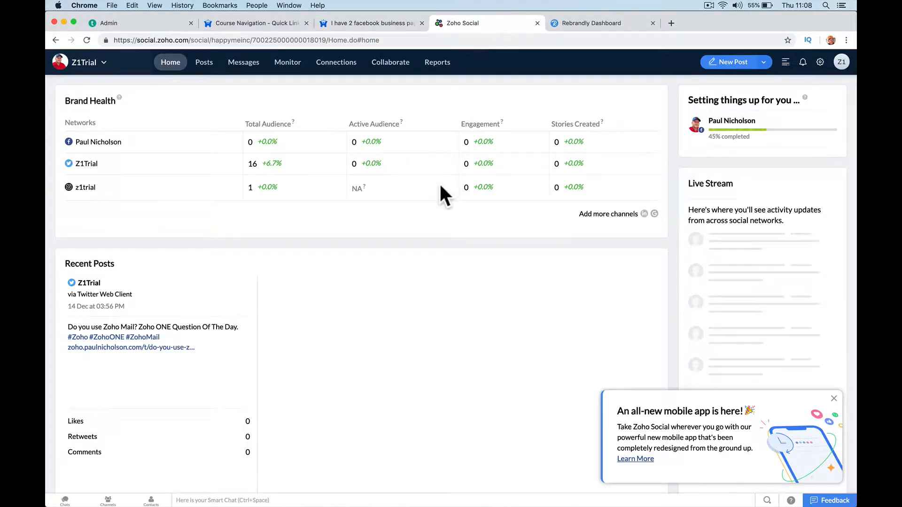
mouse_move(366, 160)
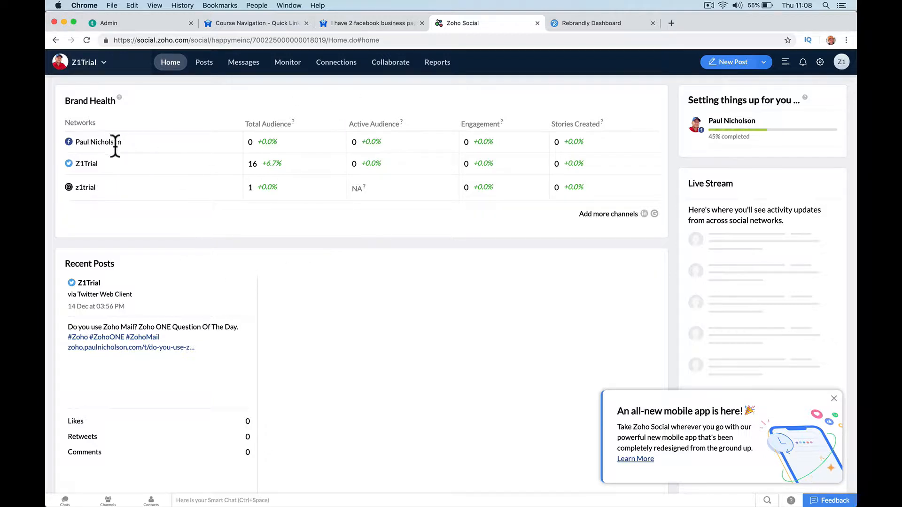
mouse_move(608, 214)
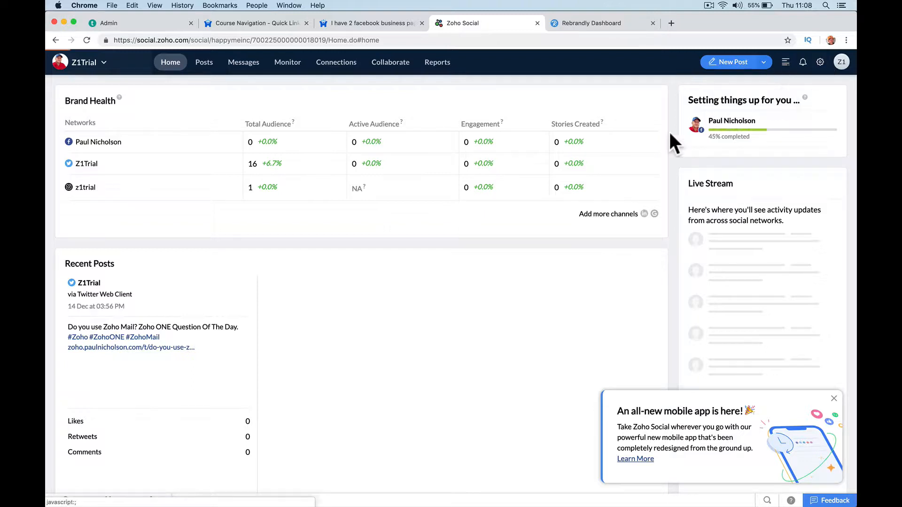
Step: Show Z1Trial's Brand Settings Social Channels page with its Facebook, Twitter and Instagram connections
left_click(820, 62)
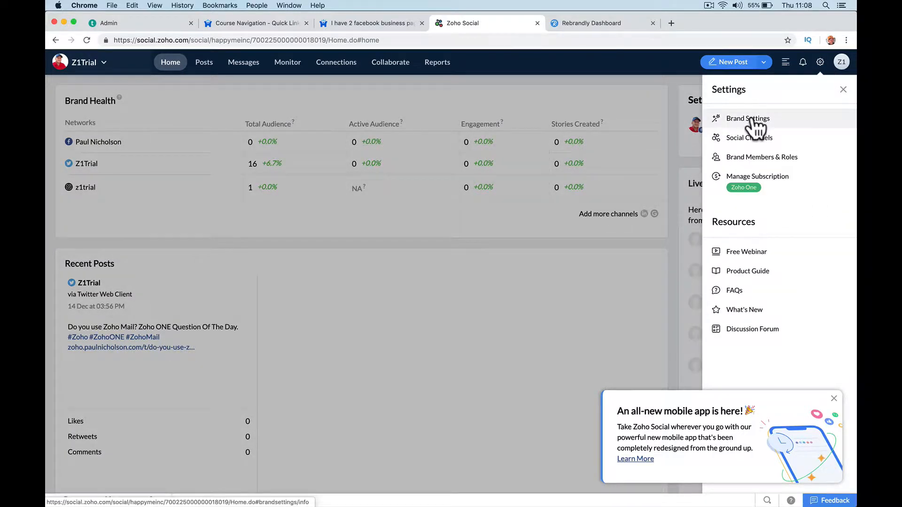
left_click(748, 119)
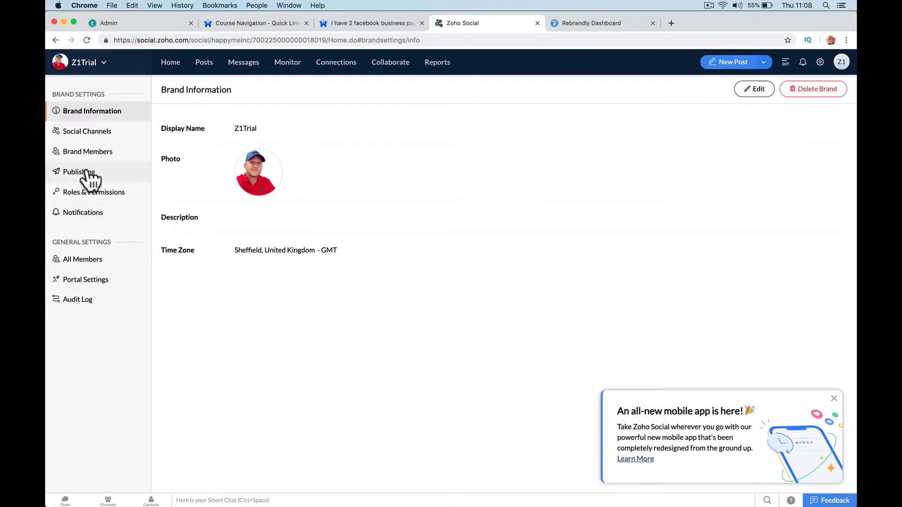
left_click(87, 131)
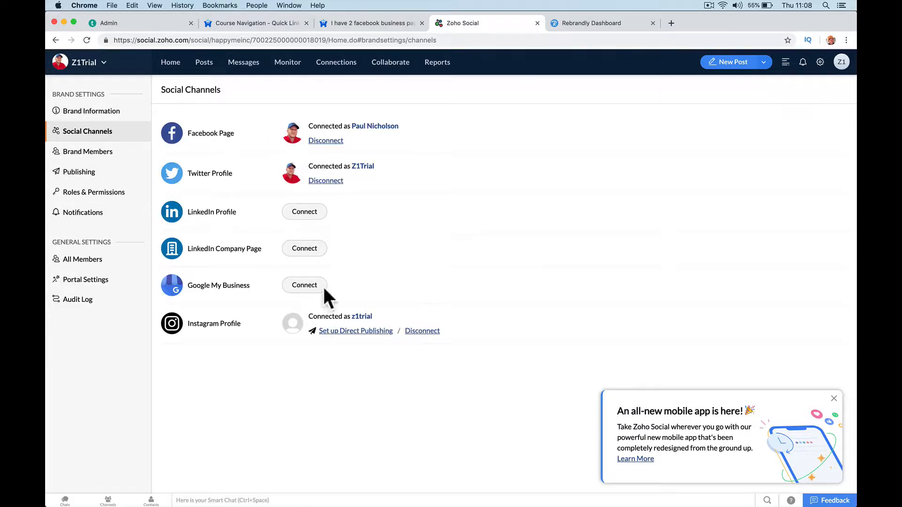
left_click(833, 398)
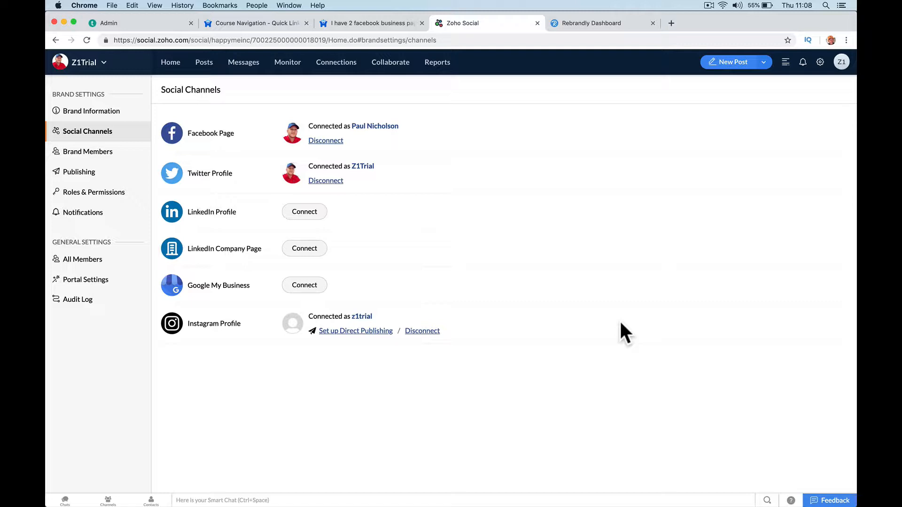
mouse_move(395, 209)
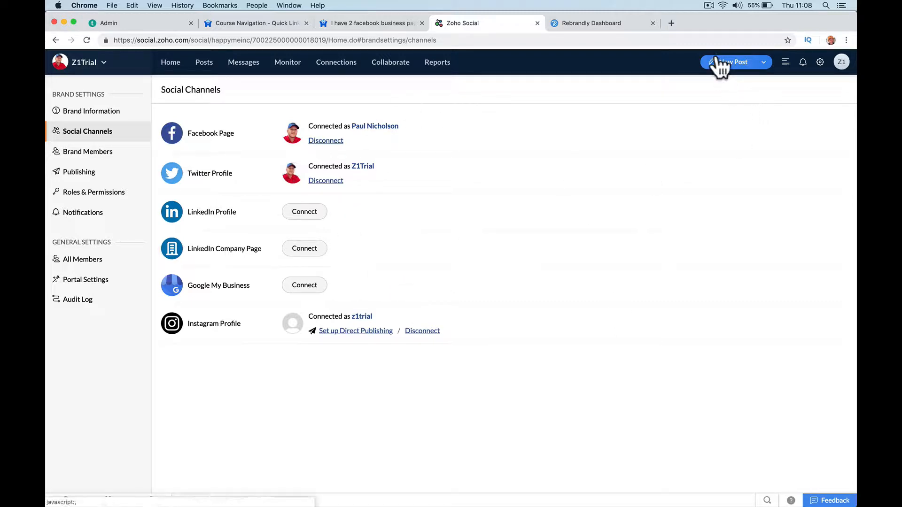
left_click(731, 62)
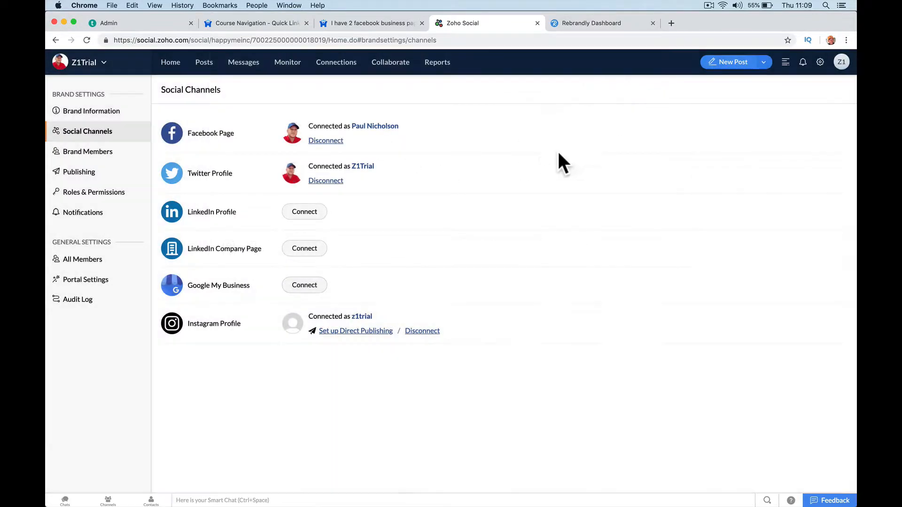
mouse_move(344, 227)
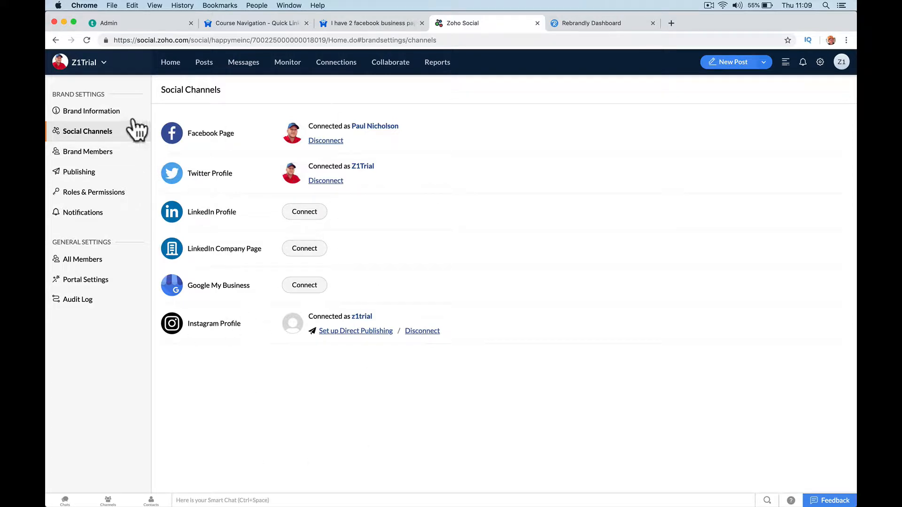
Step: Add another brand, reconnect Facebook and add the Paul N - Happy-Me page as the new brand
left_click(84, 62)
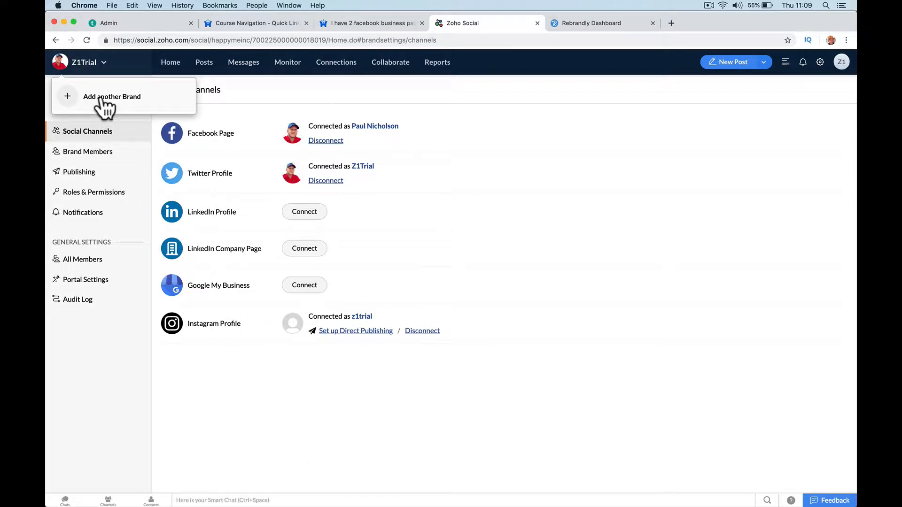
left_click(111, 95)
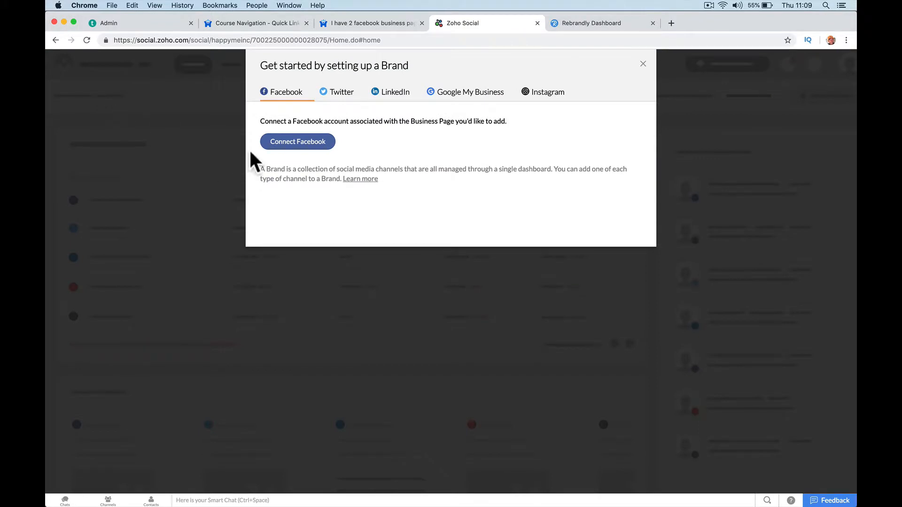
left_click(298, 142)
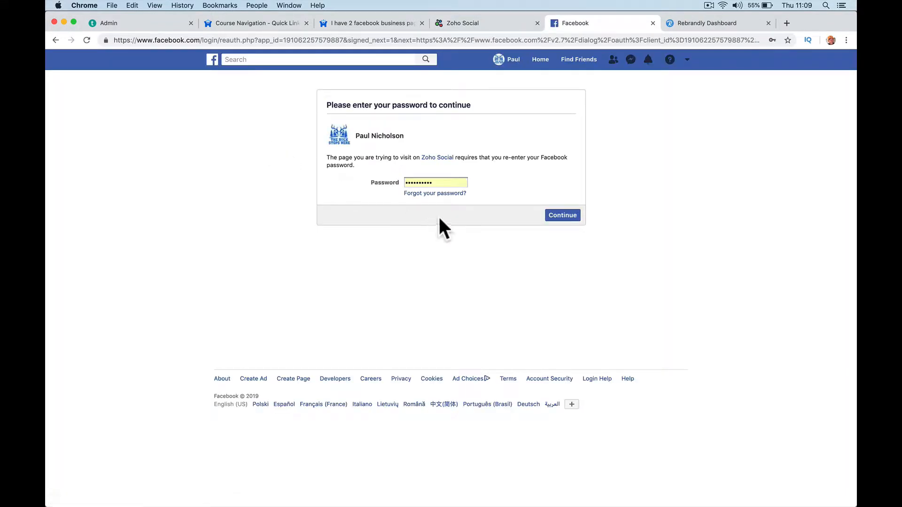
left_click(562, 214)
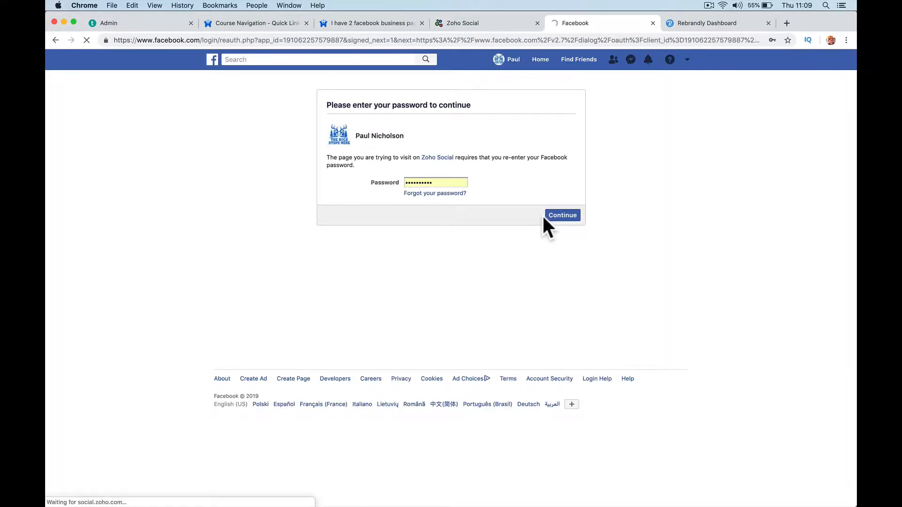
left_click(562, 215)
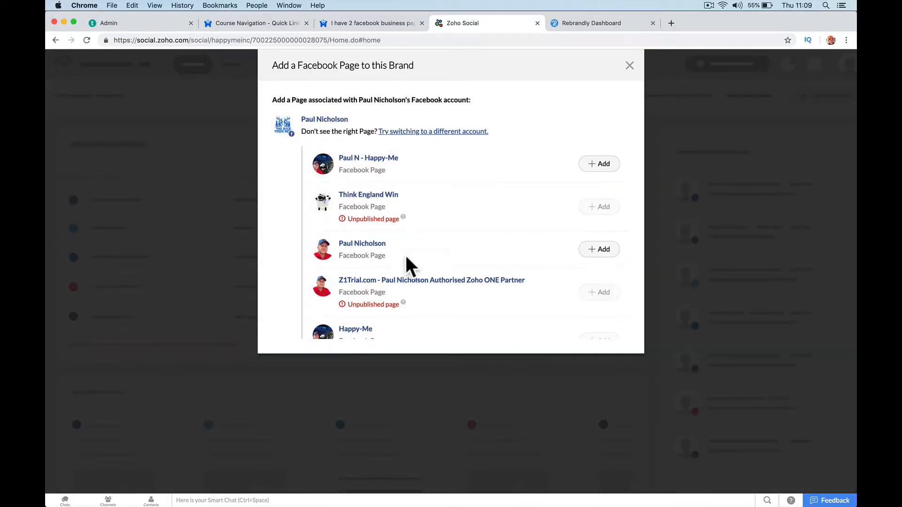
mouse_move(599, 167)
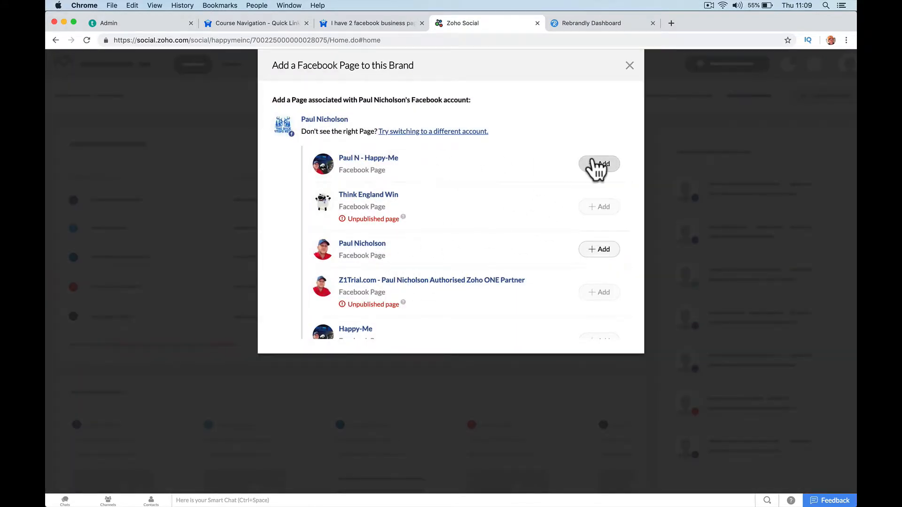
left_click(598, 167)
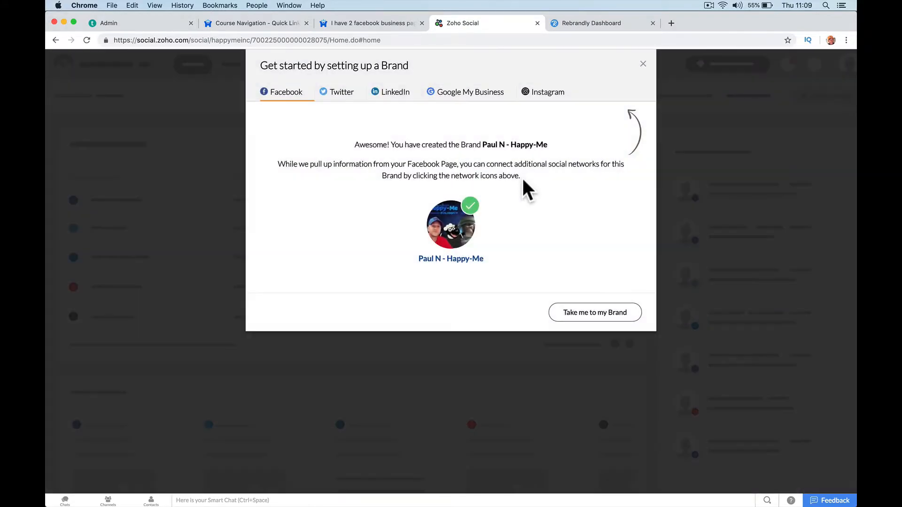
Step: Go to the Paul N - Happy-Me brand's dashboard and show the brand list
left_click(594, 312)
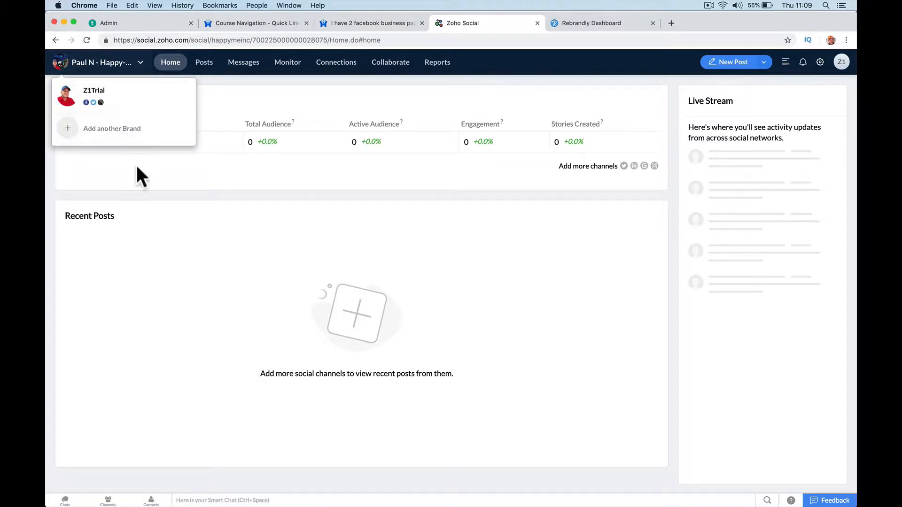
mouse_move(209, 192)
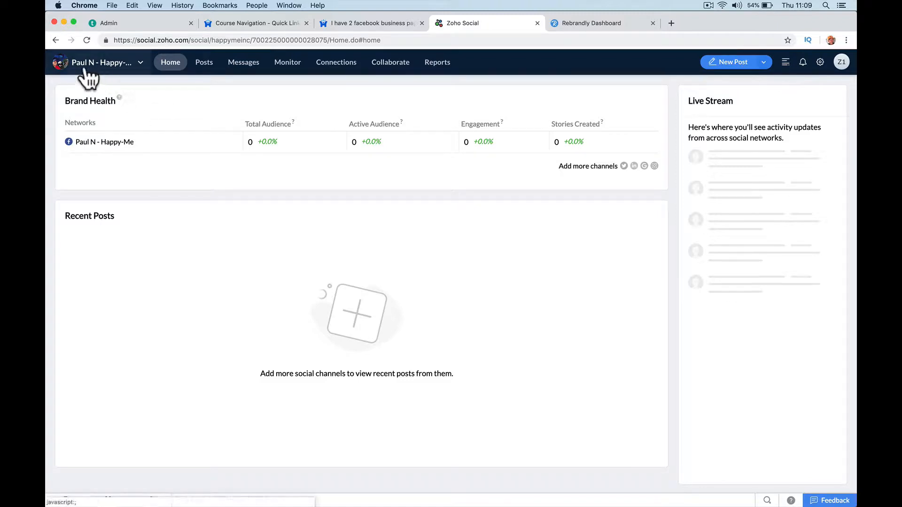
left_click(102, 62)
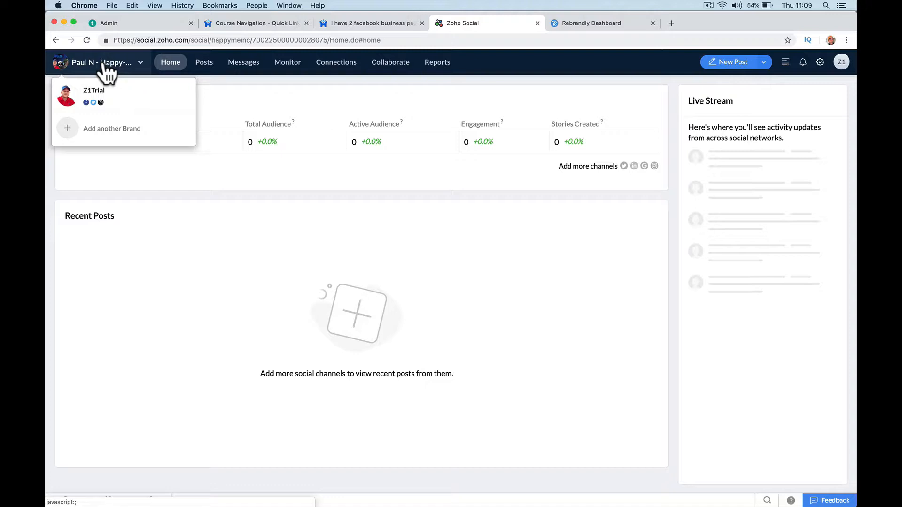
Step: Switch back to the Z1Trial brand and confirm it in the brand switcher
left_click(94, 94)
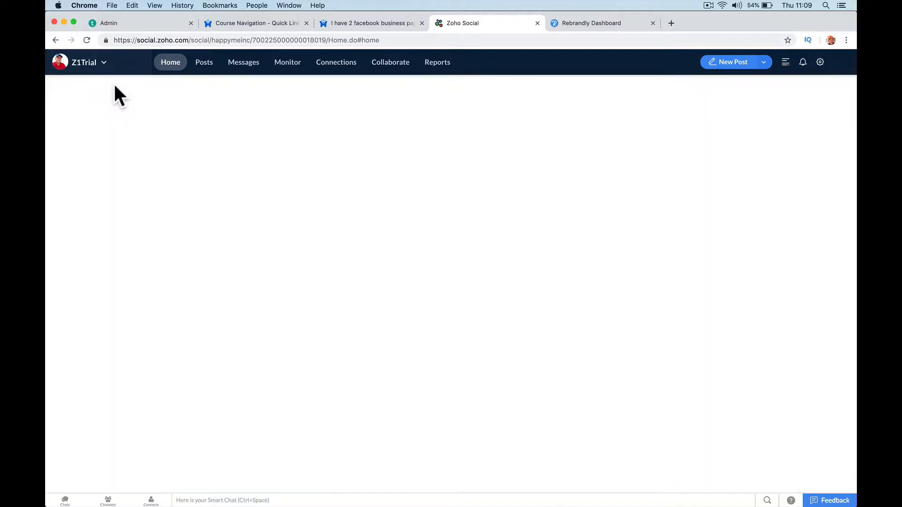
left_click(83, 62)
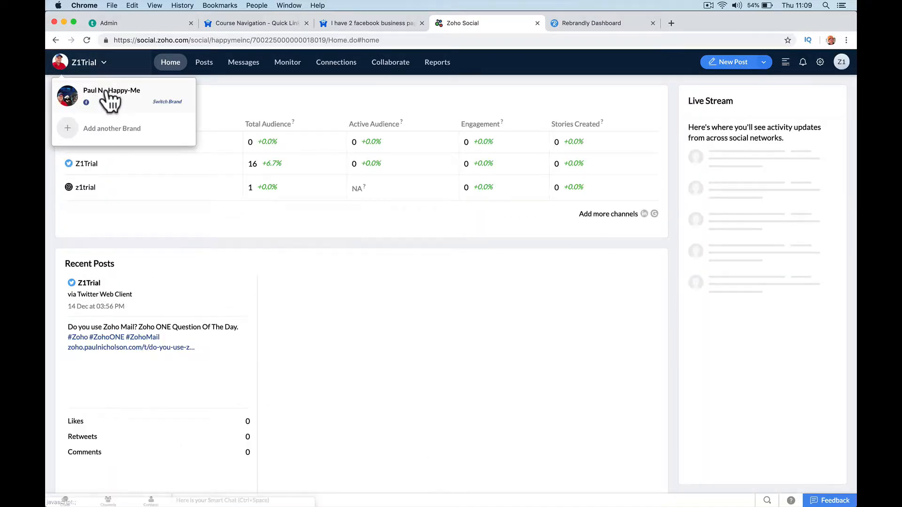
left_click(112, 90)
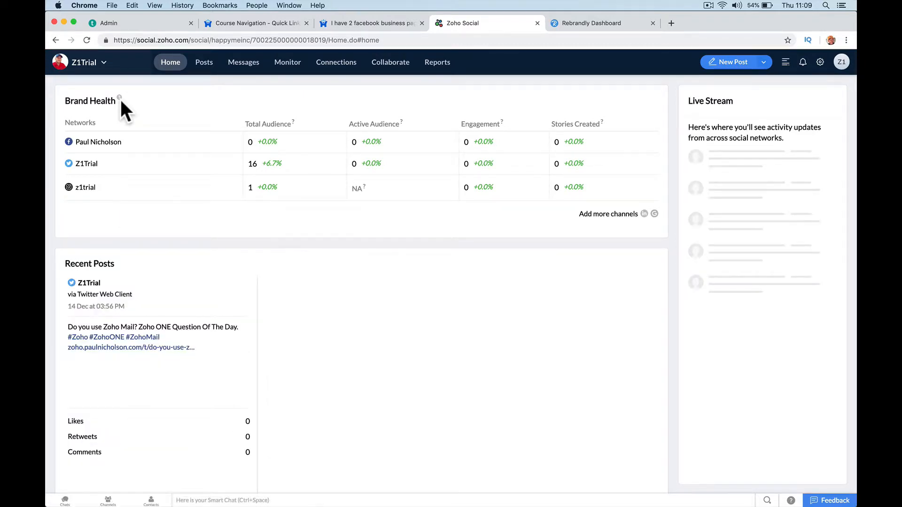
mouse_move(363, 103)
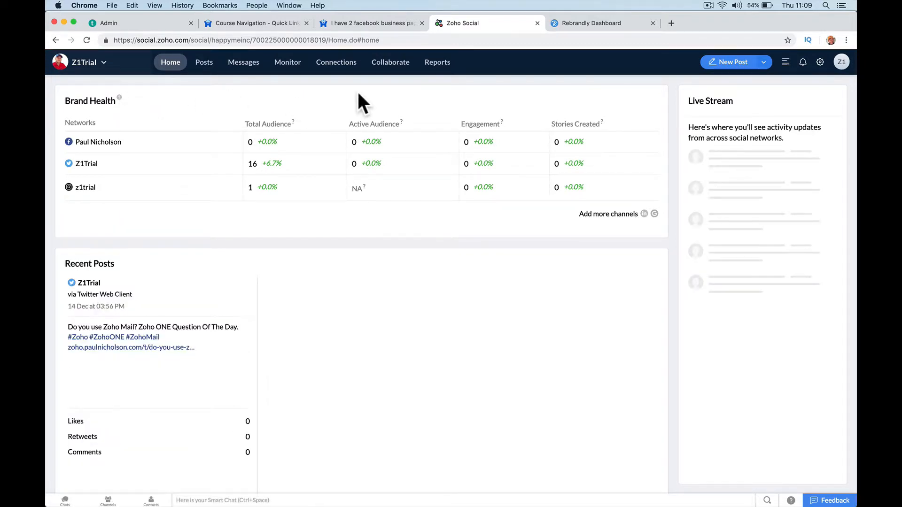
mouse_move(443, 141)
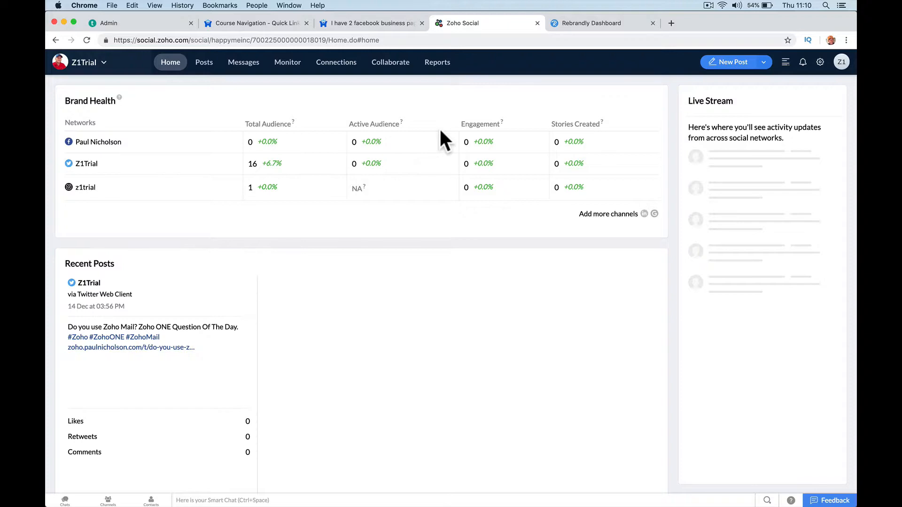
mouse_move(349, 115)
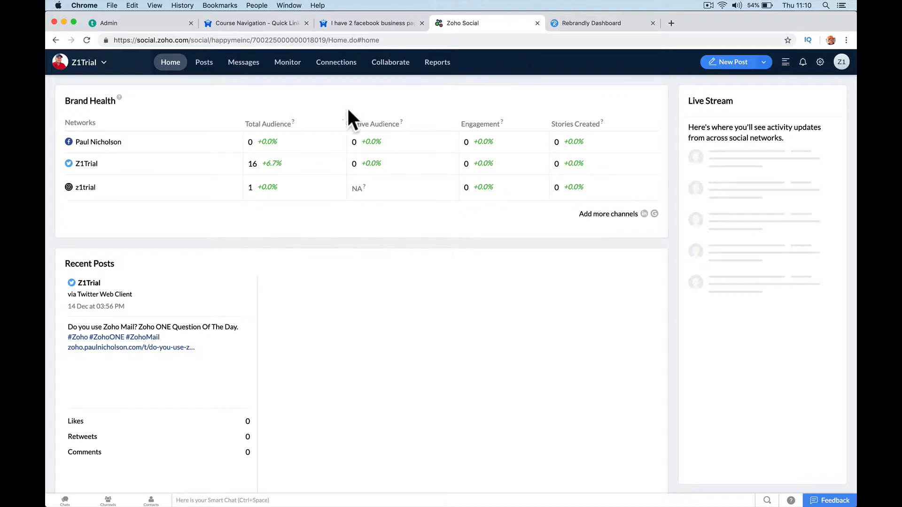
Step: Go to the forum's category list and enter the Zoho Feedback - Product Development category
left_click(254, 23)
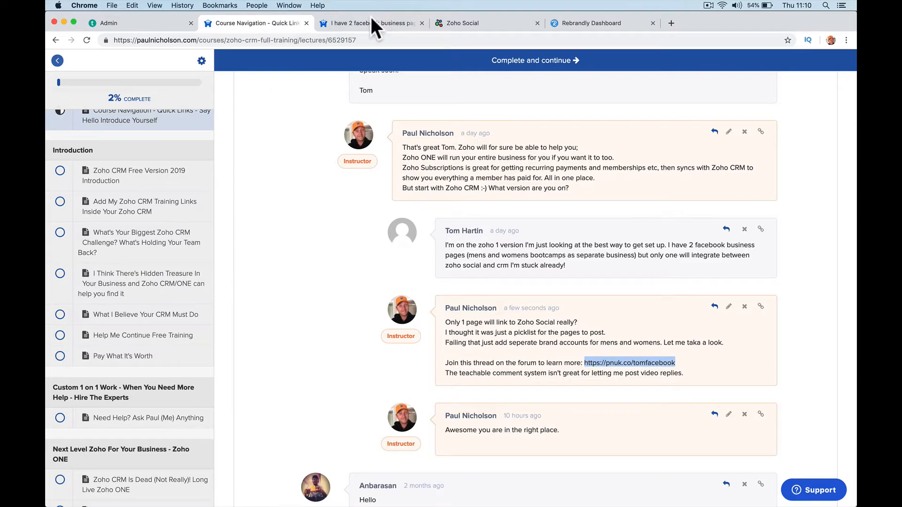
left_click(371, 23)
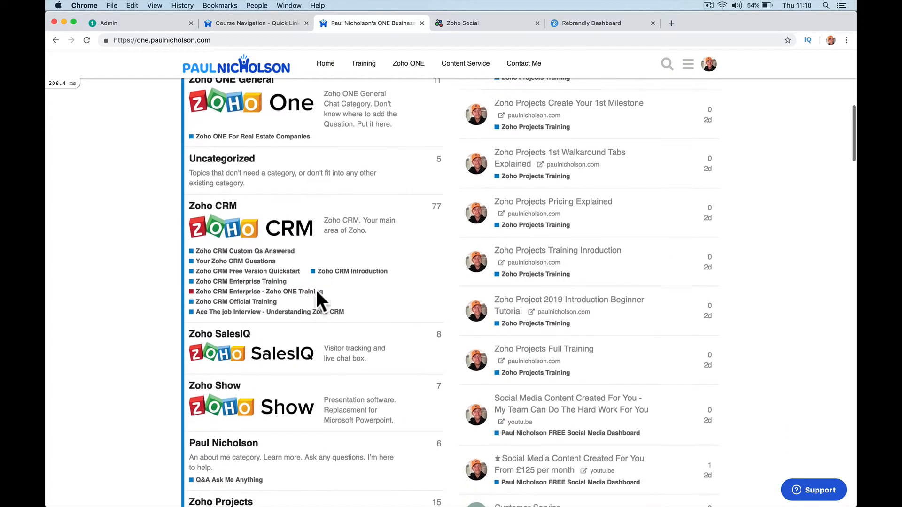
scroll("down", 3)
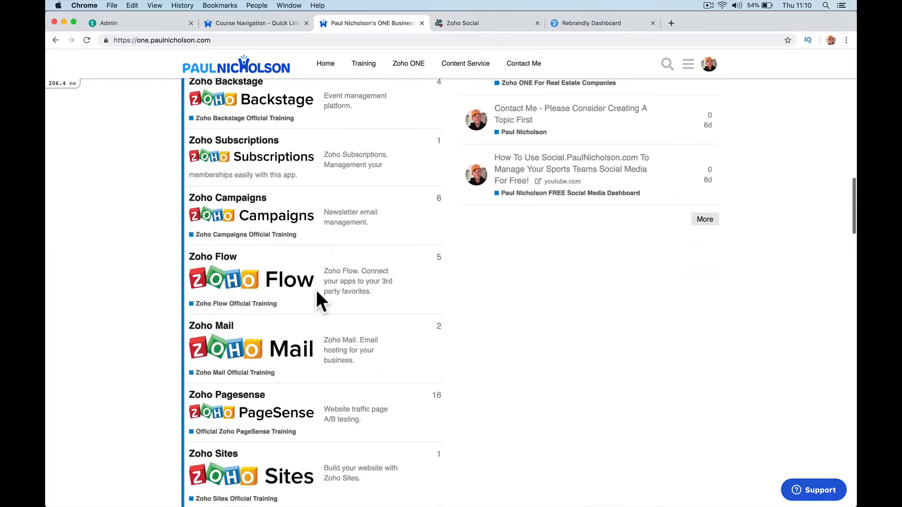
scroll("down", 3)
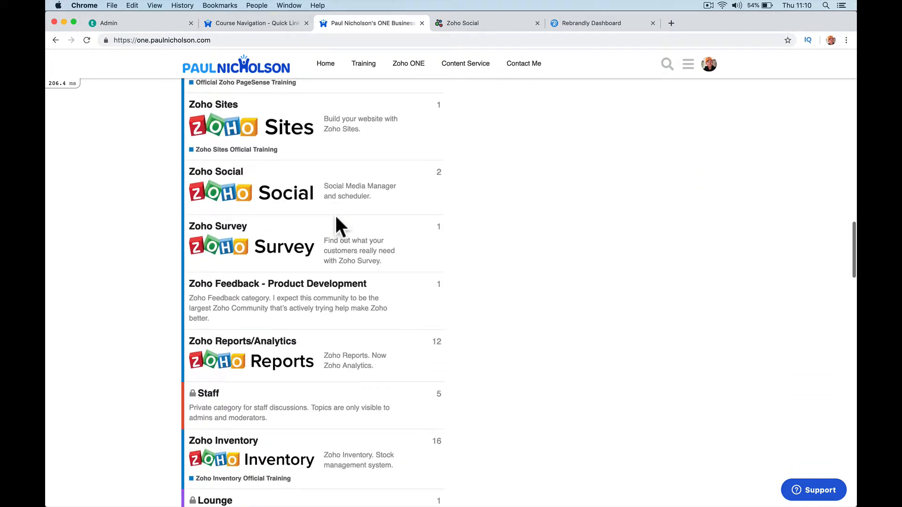
left_click(277, 283)
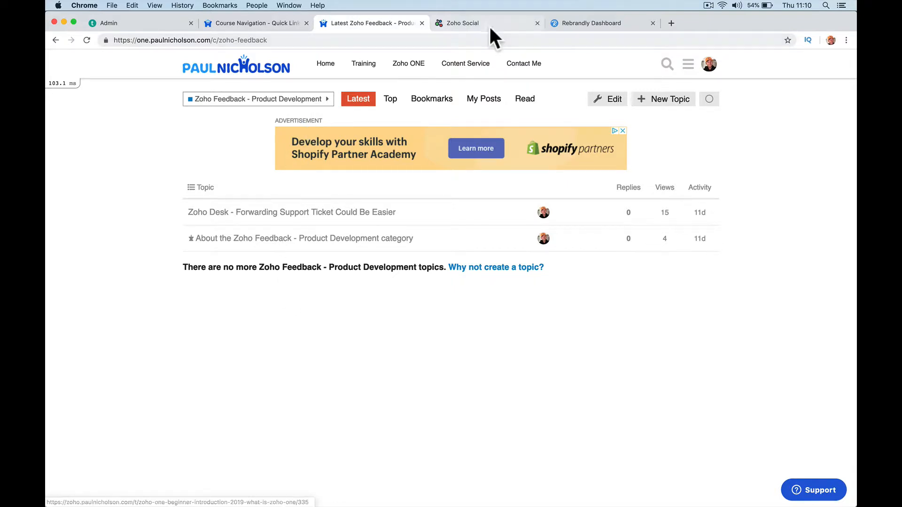
Step: Return to Zoho Social's Z1Trial dashboard and show the brand list with Add another Brand
left_click(463, 23)
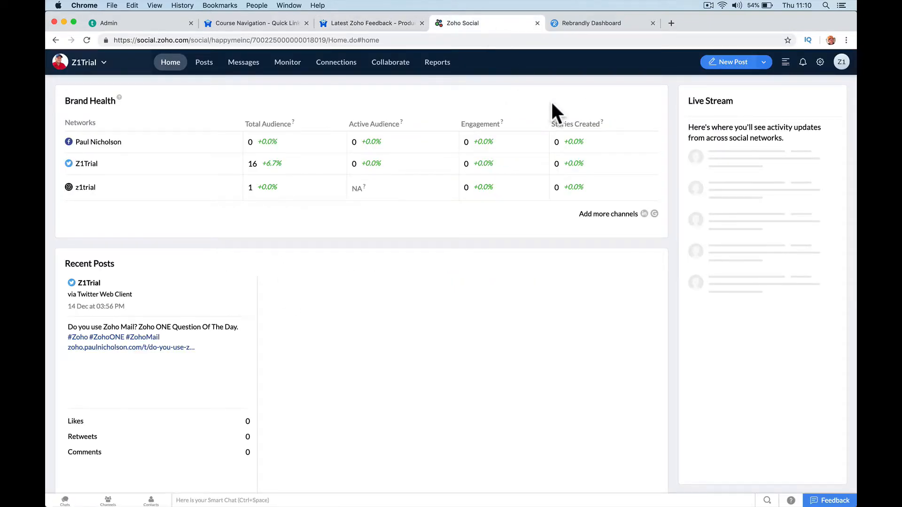
mouse_move(528, 119)
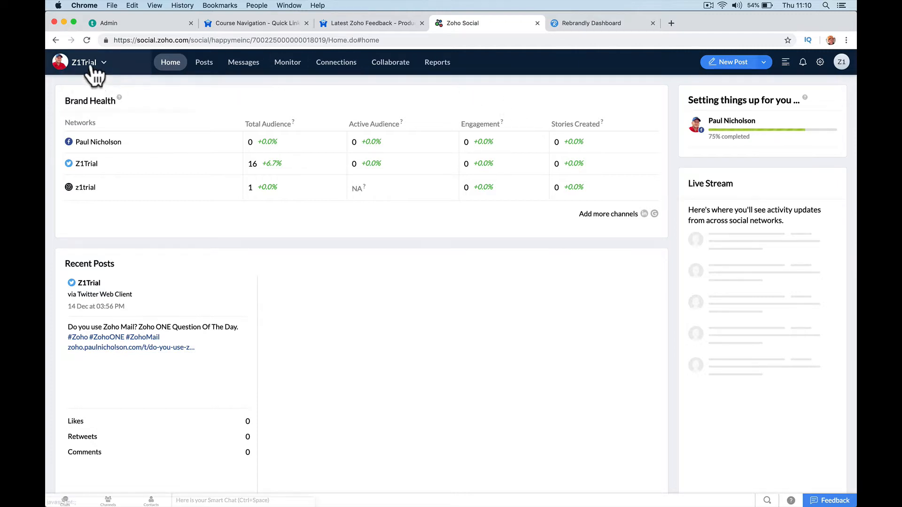
left_click(85, 62)
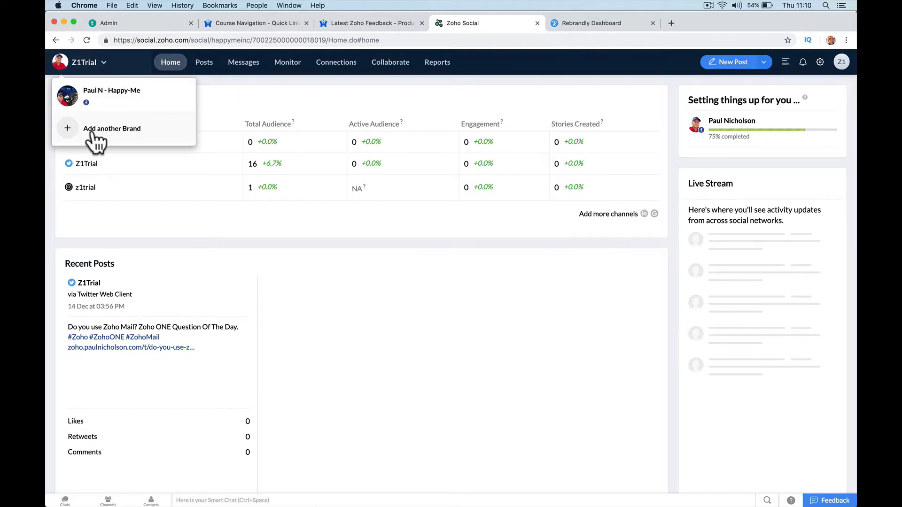
Step: Add another brand, reconnect Facebook and add the Happy-Me Games page as the new brand
left_click(112, 129)
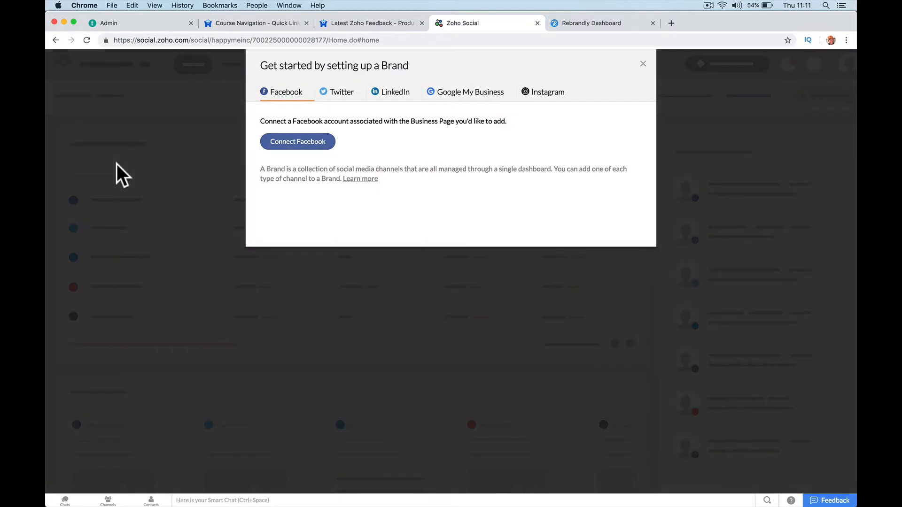
left_click(297, 142)
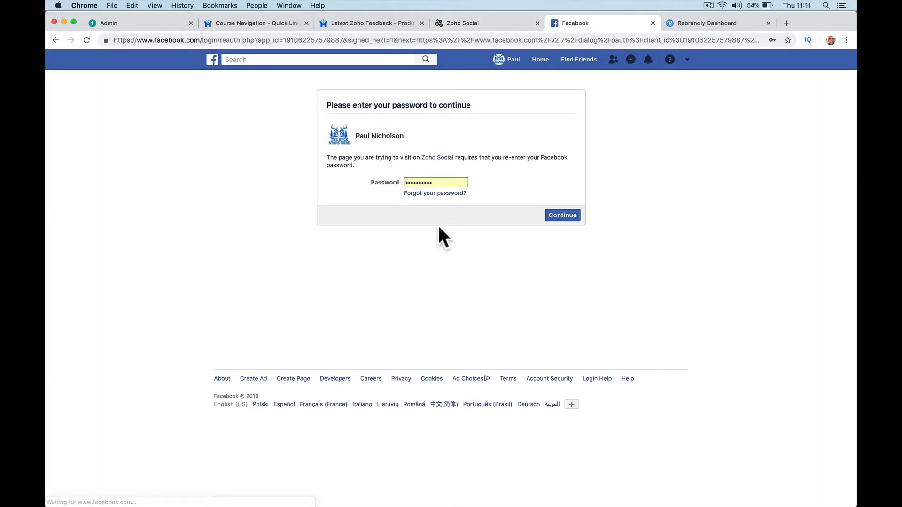
left_click(562, 215)
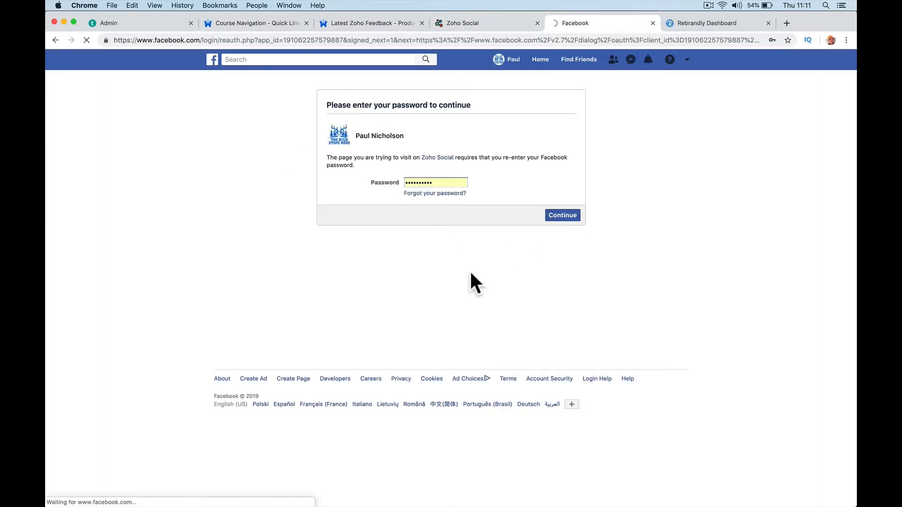
left_click(561, 214)
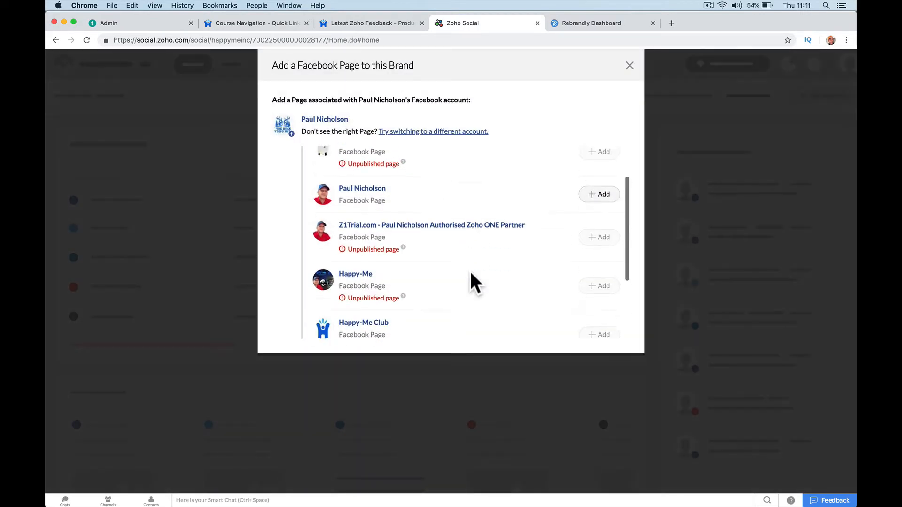
scroll("down", 3)
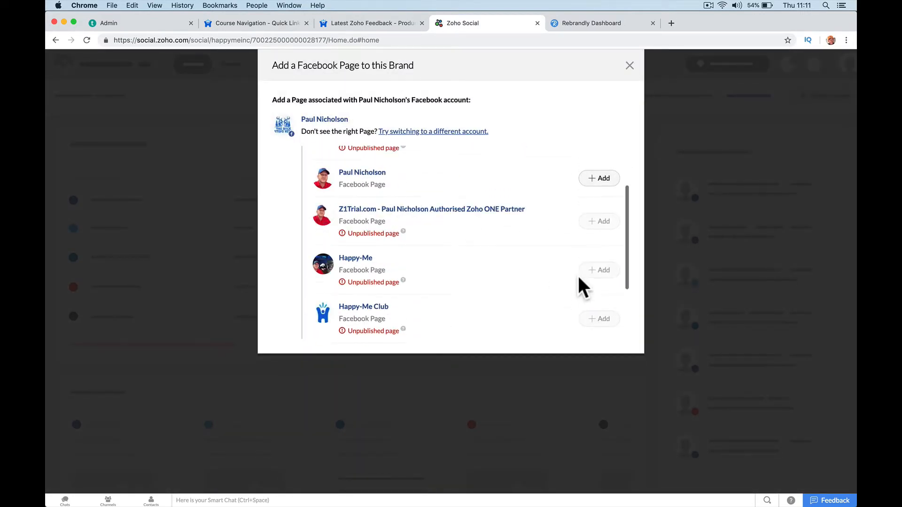
left_click(629, 65)
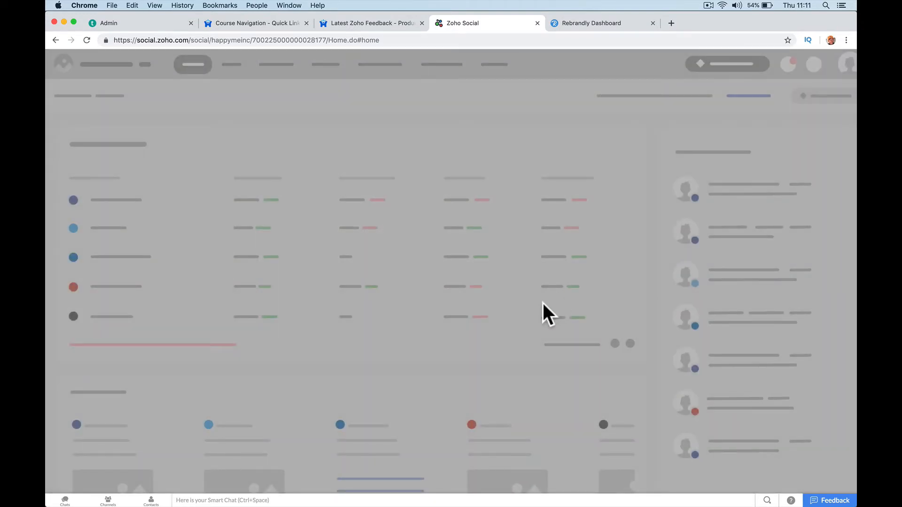
mouse_move(535, 319)
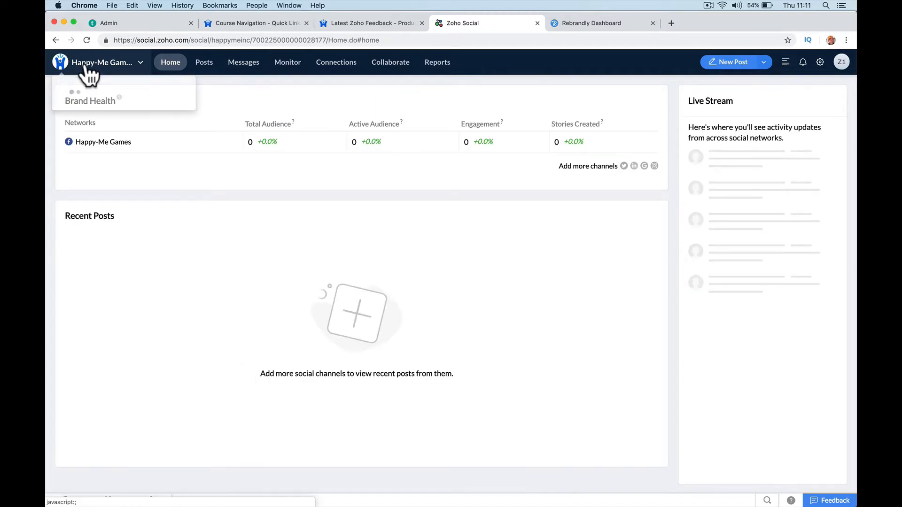
Step: Select Paul N - Happy-Me from the brand list, which now includes Happy-Me Games
left_click(97, 62)
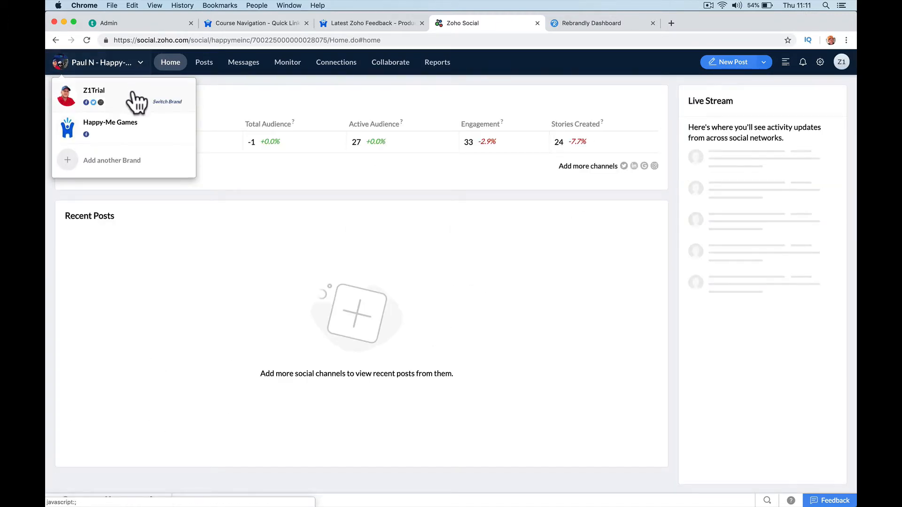
mouse_move(125, 129)
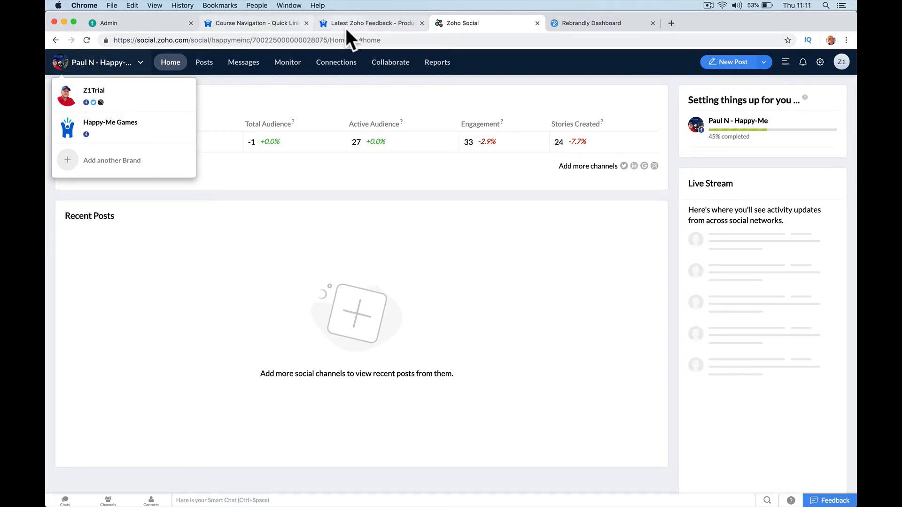
Step: Open the 'two Facebook business pages' topic on the paulnicholson.com forum and start an empty reply
left_click(371, 22)
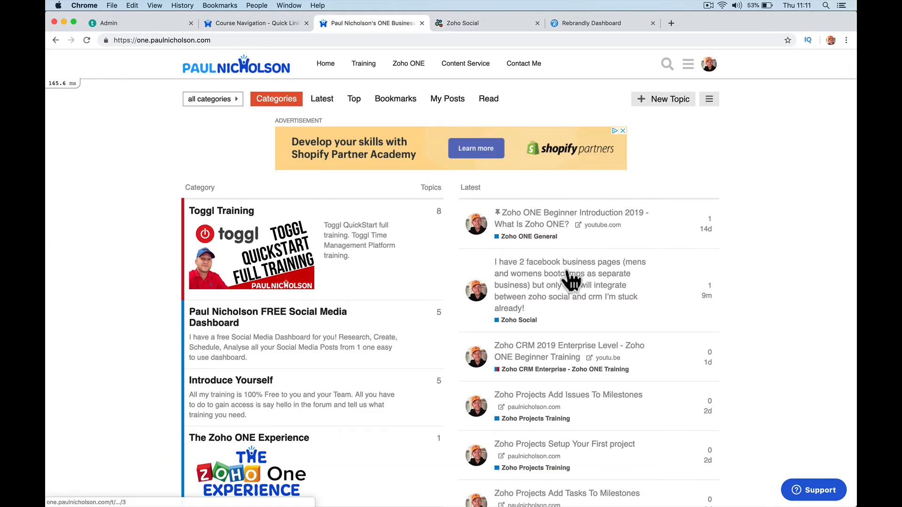
left_click(565, 286)
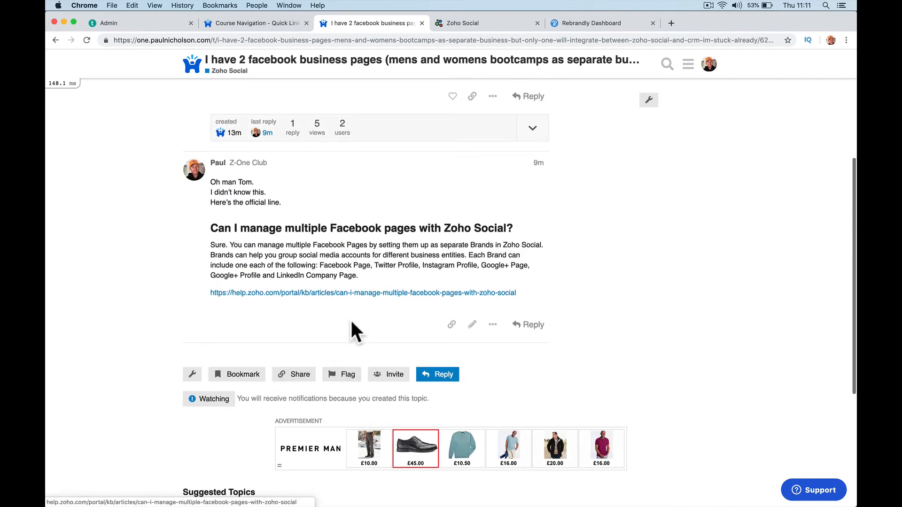
left_click(436, 375)
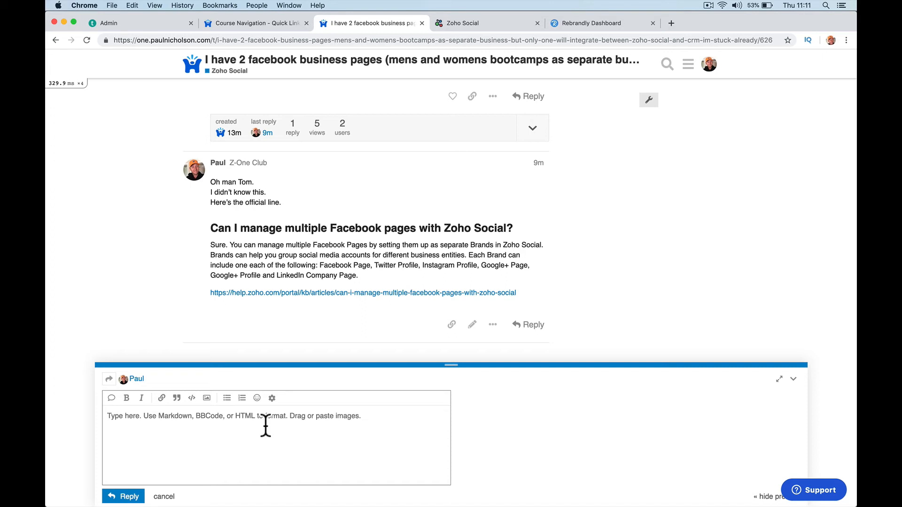
mouse_move(280, 45)
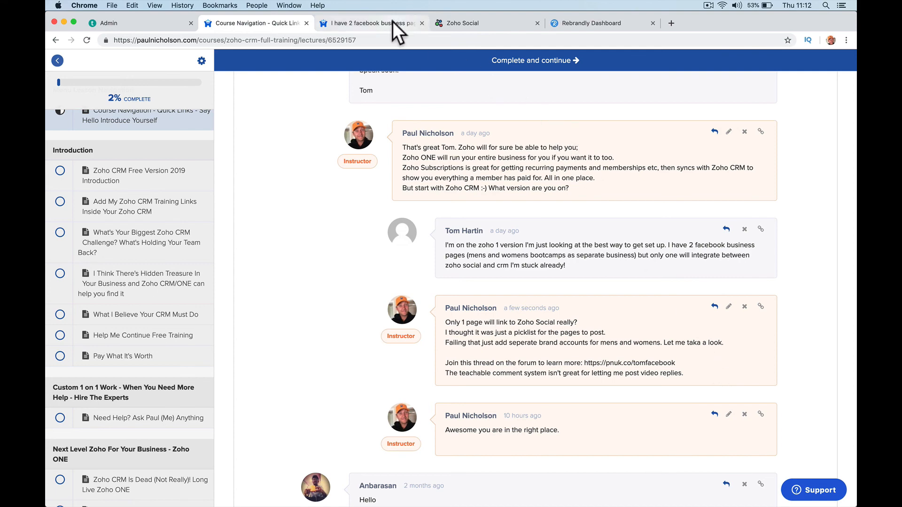
left_click(368, 23)
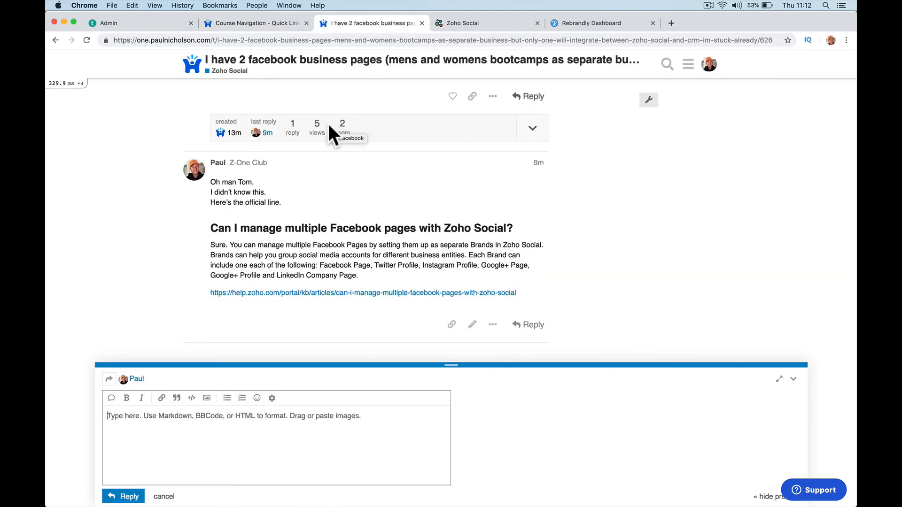